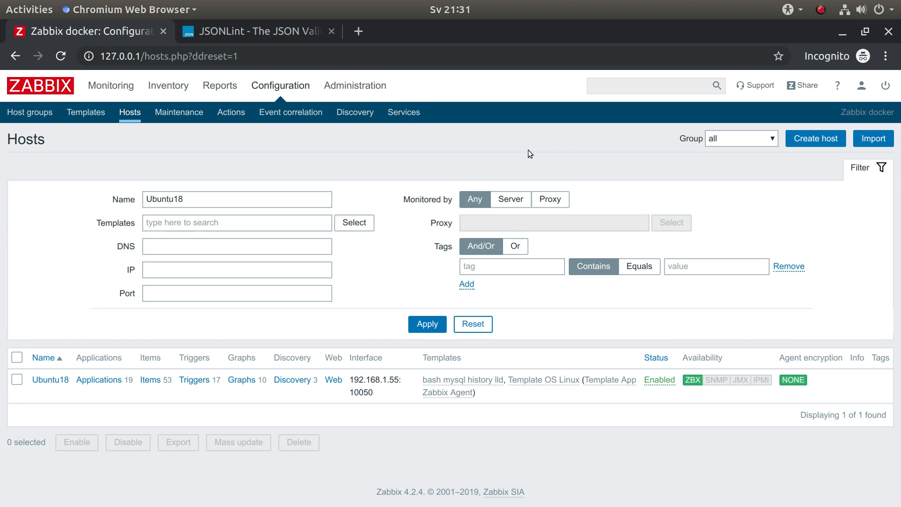
mouse_move(373, 481)
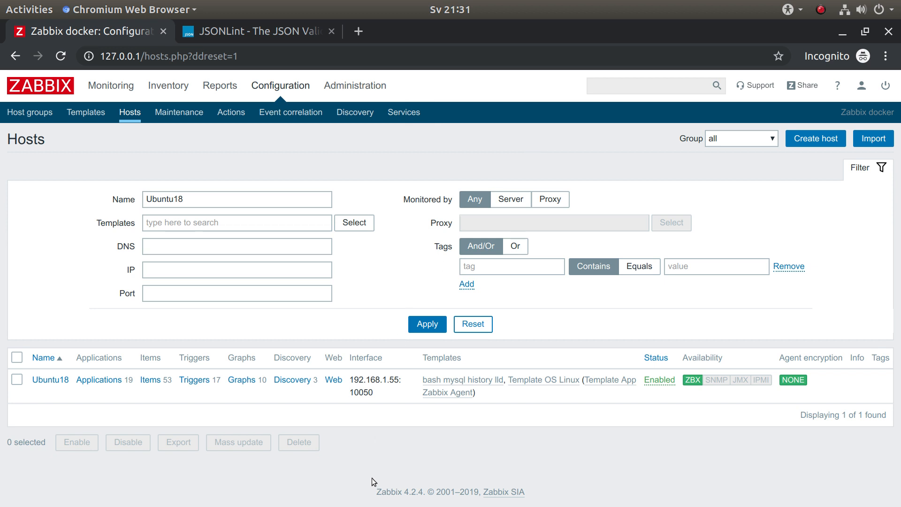
Go to Configuration > Templates and enter the bash mysql history lld template's discovery rules
double_click(393, 492)
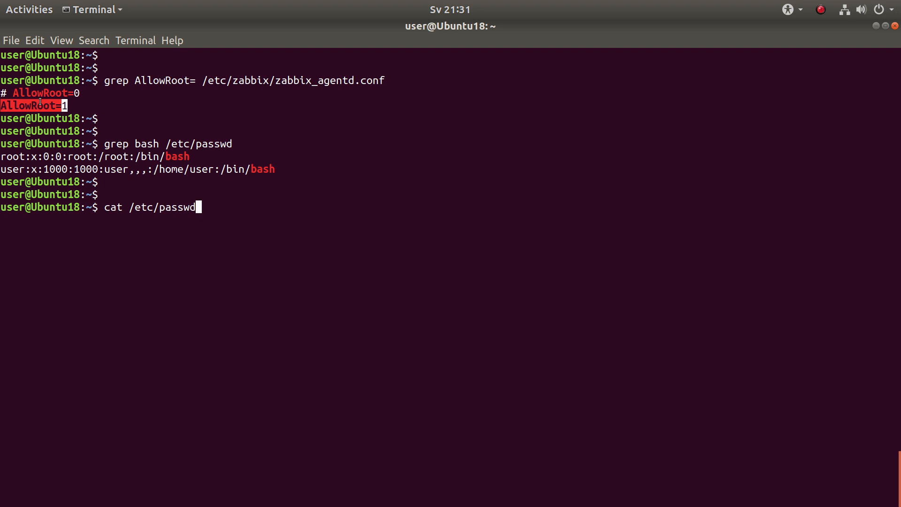
mouse_move(150, 118)
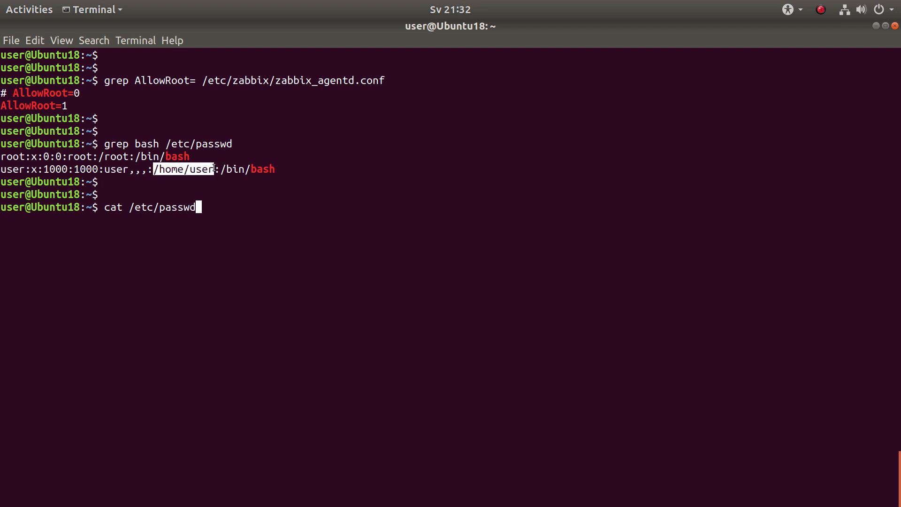
mouse_move(363, 216)
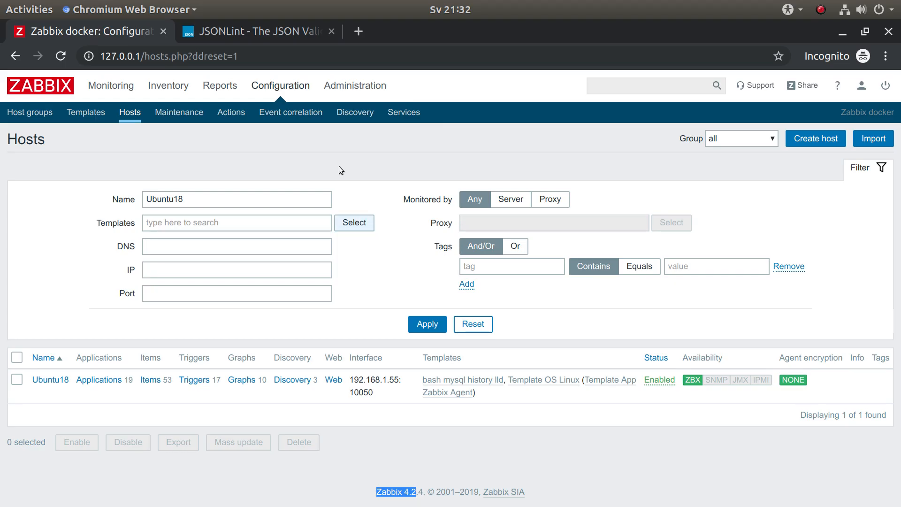
left_click(85, 112)
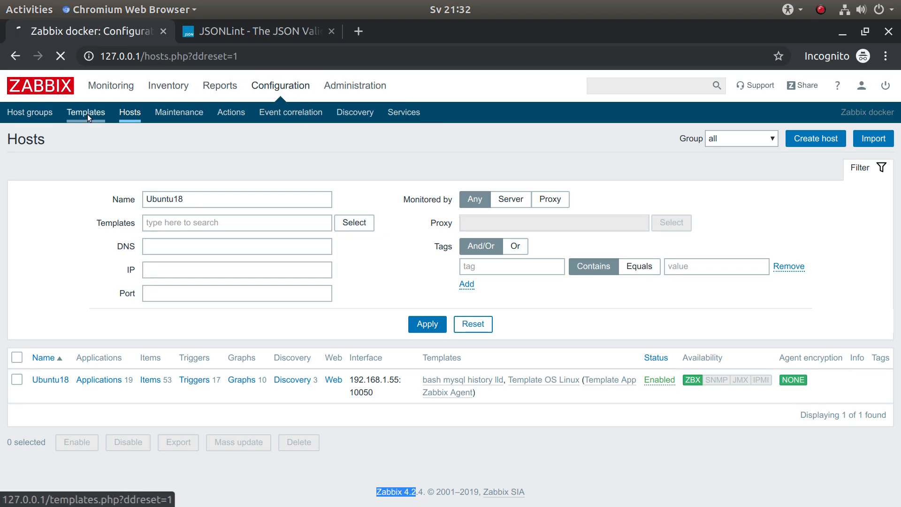
left_click(85, 112)
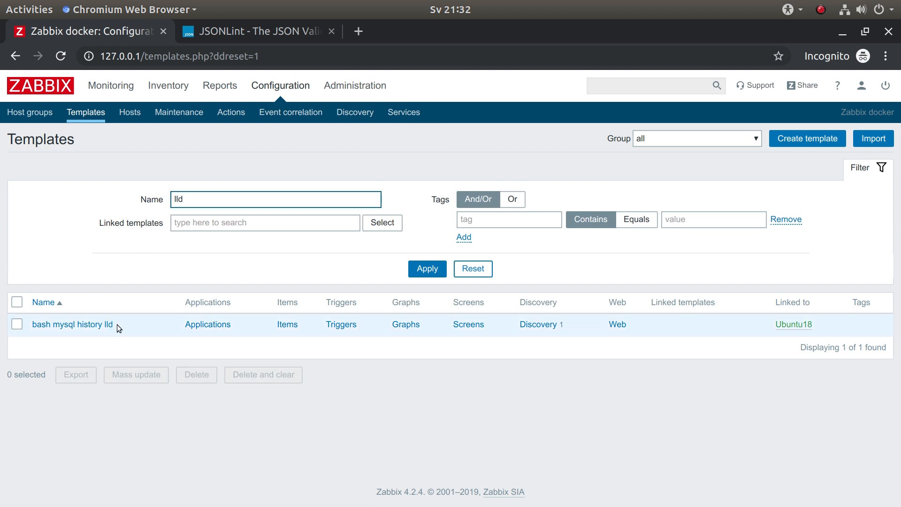
double_click(72, 324)
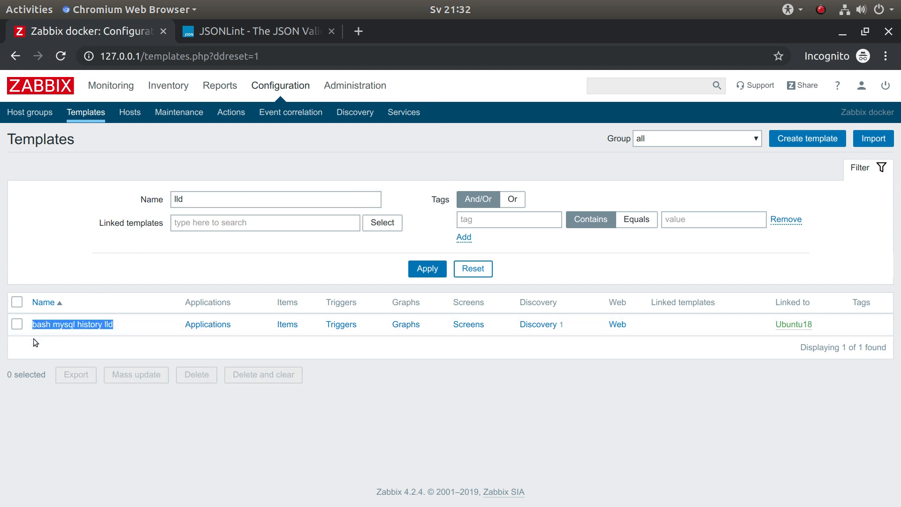
mouse_move(546, 351)
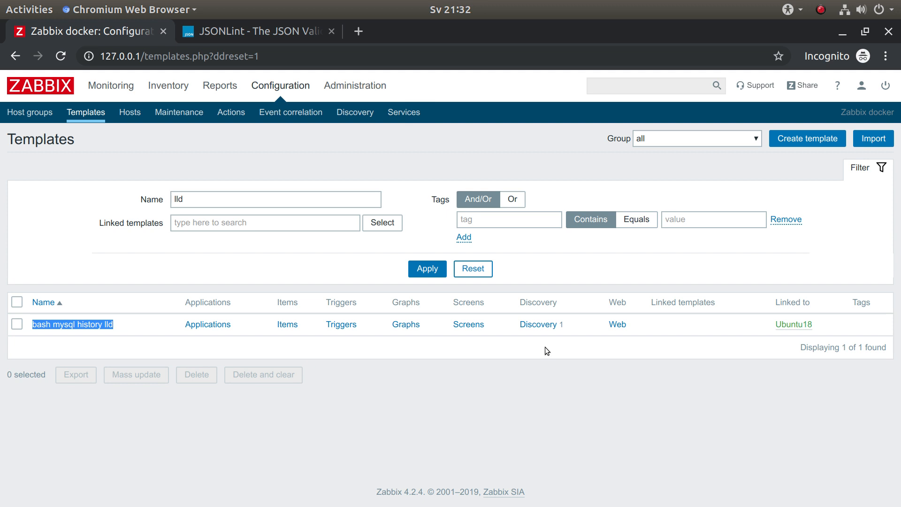
left_click(537, 325)
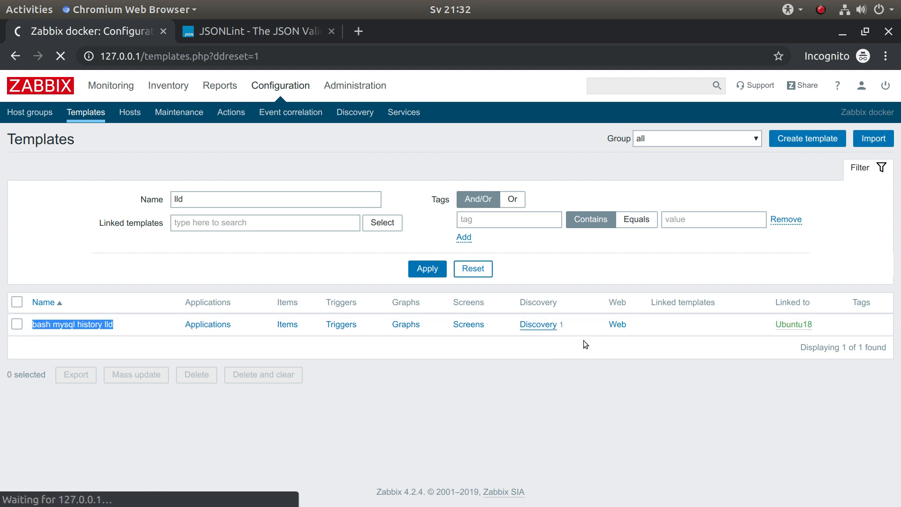
Enter the 'discover users having bash env' rule, whose key reads /etc/passwd, and view its preprocessing
left_click(537, 324)
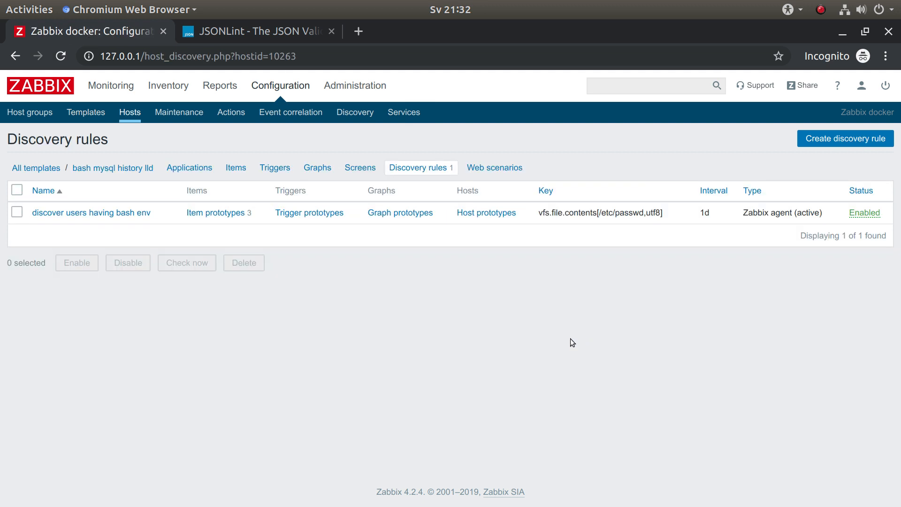
mouse_move(176, 244)
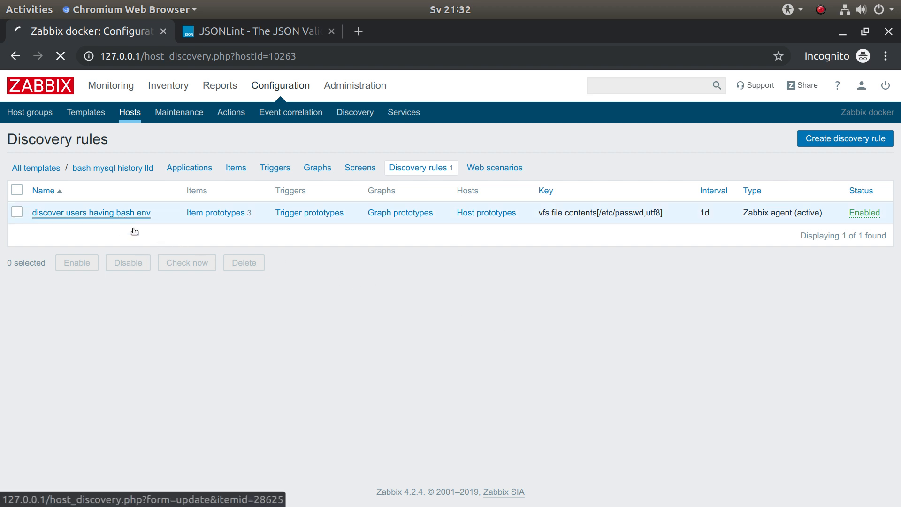
left_click(90, 212)
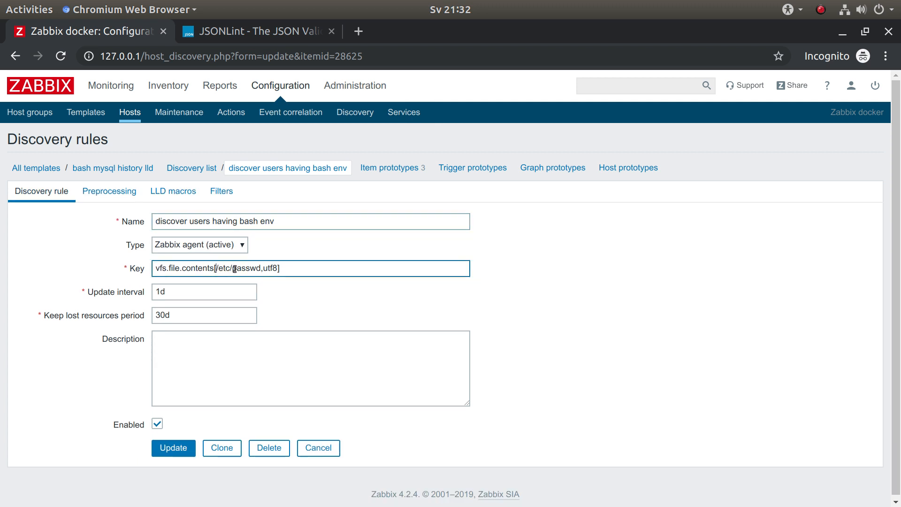
double_click(236, 268)
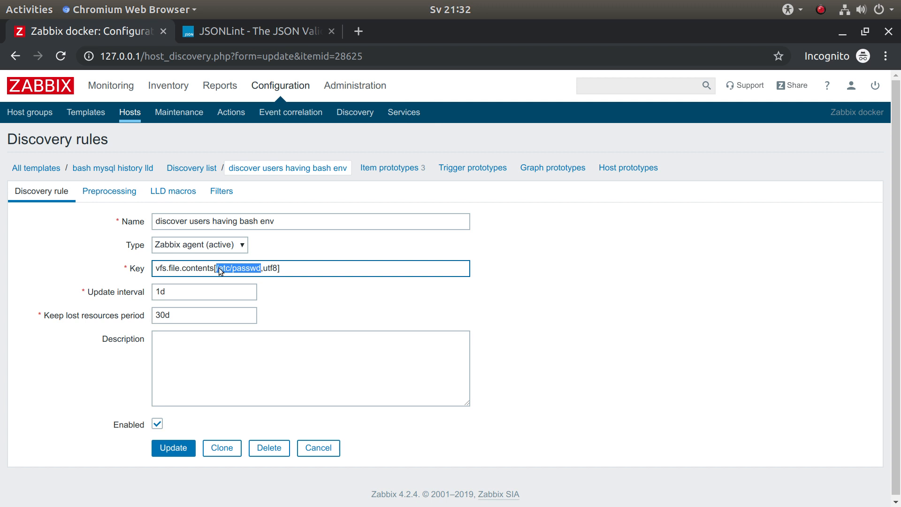
left_click(109, 191)
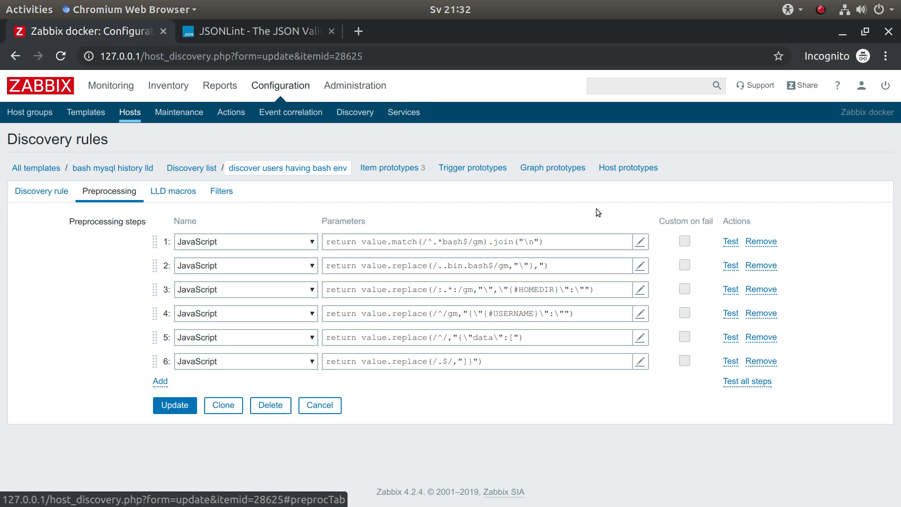
mouse_move(715, 263)
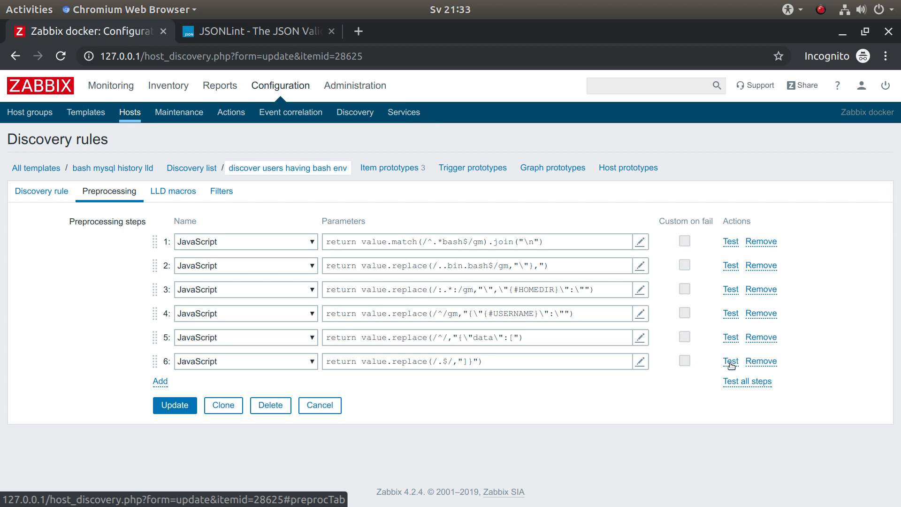
mouse_move(644, 396)
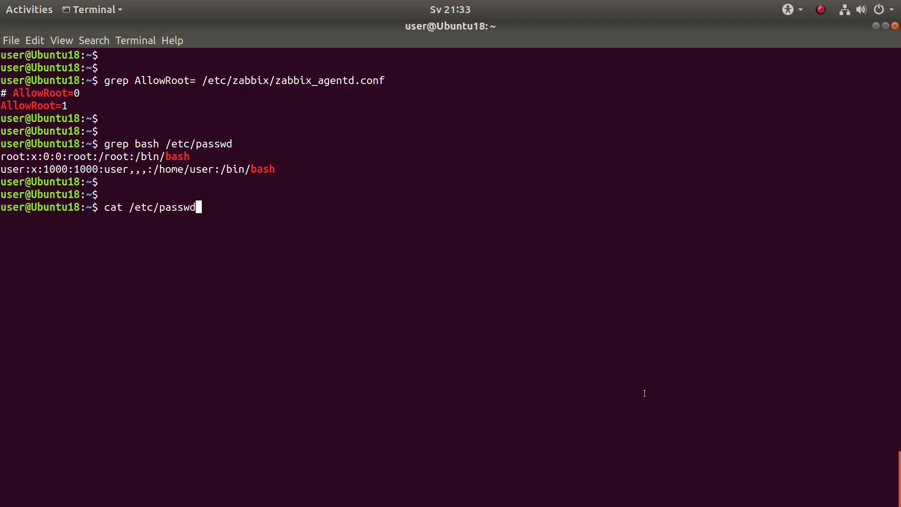
Run cat /etc/passwd in the terminal and scroll through the listed accounts
key("Return")
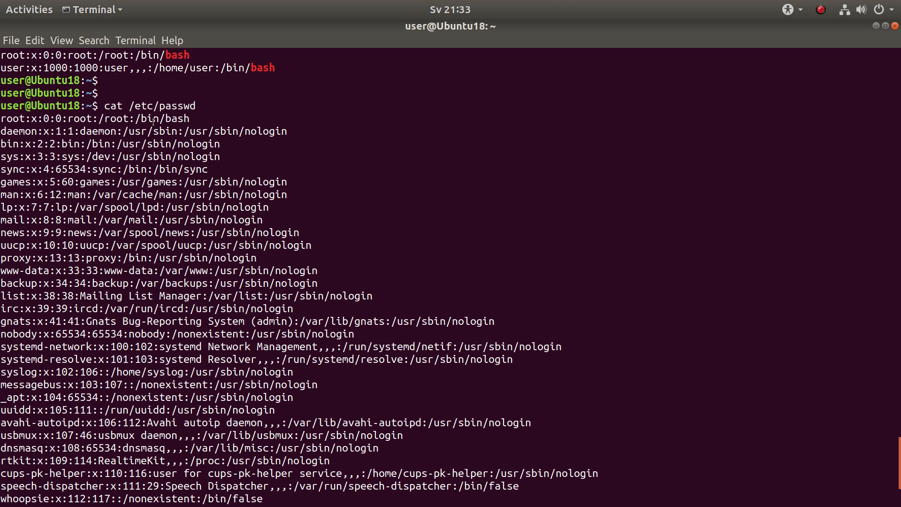
scroll("down", 3)
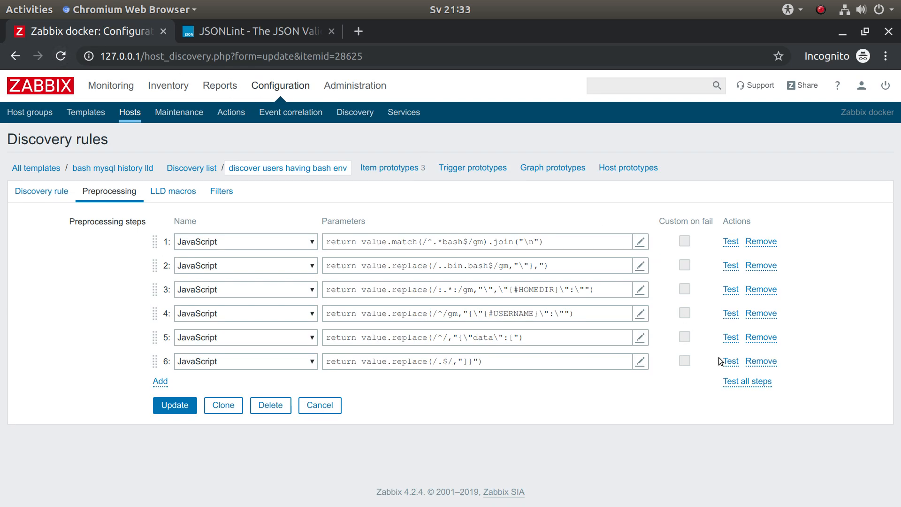
Test all preprocessing steps with sample passwd lines to produce LLD JSON for root and user
left_click(747, 381)
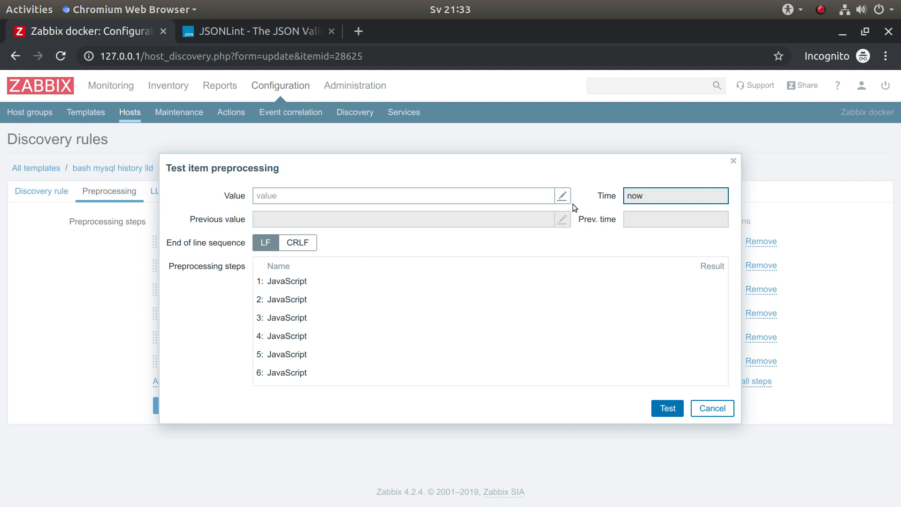
left_click(562, 195)
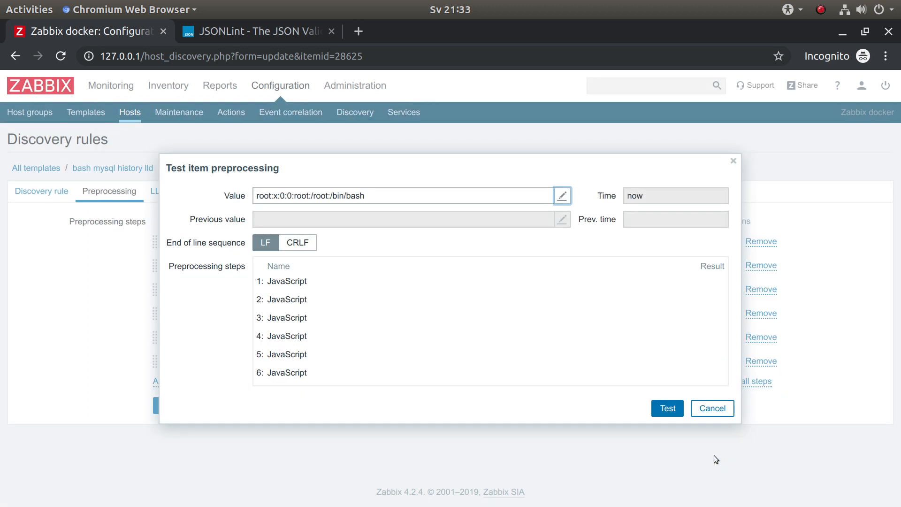
mouse_move(678, 425)
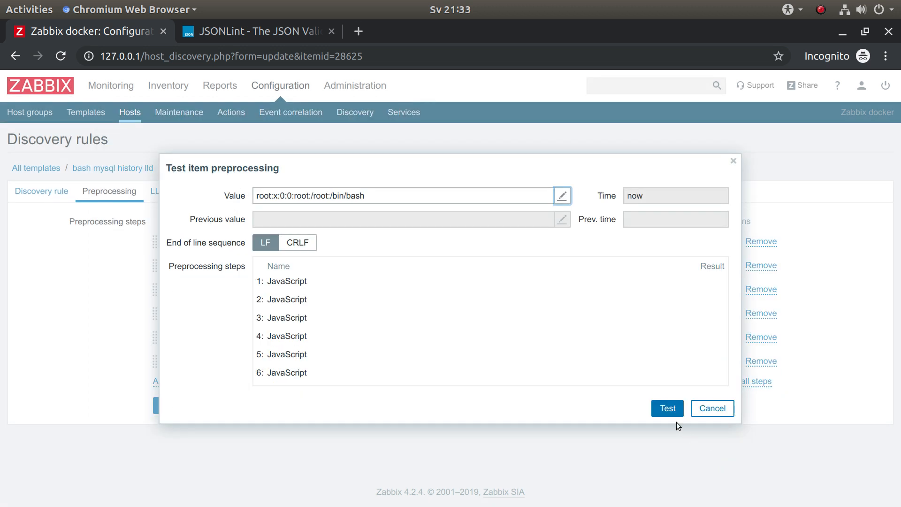
left_click(666, 408)
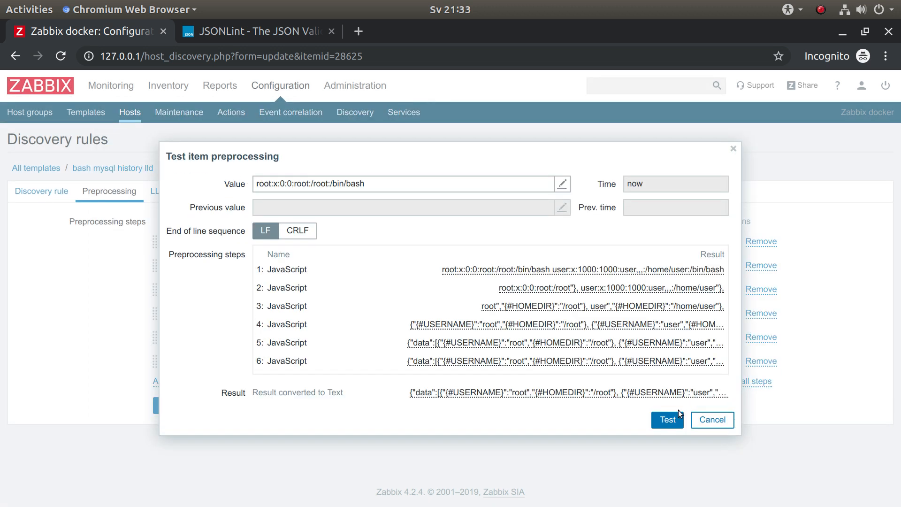
mouse_move(394, 251)
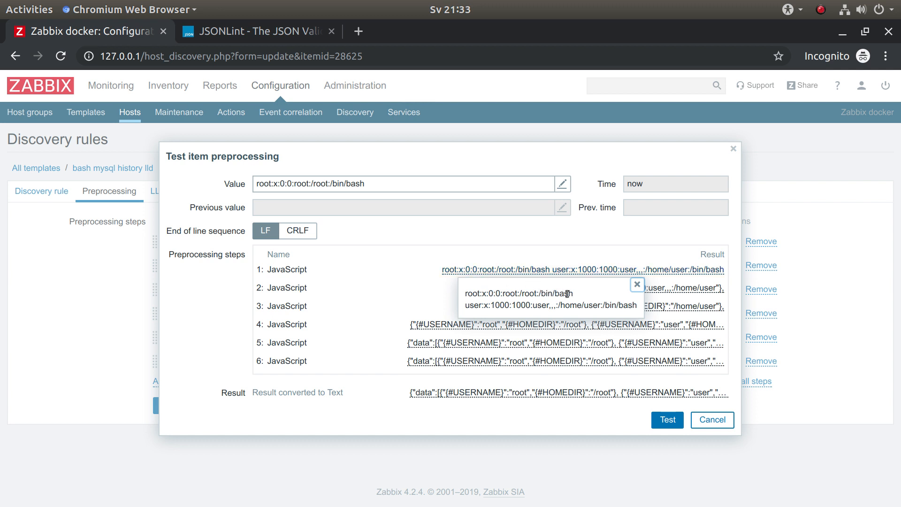
Inspect intermediate step outputs, highlighting the {#USERNAME} macro and the data key
double_click(564, 293)
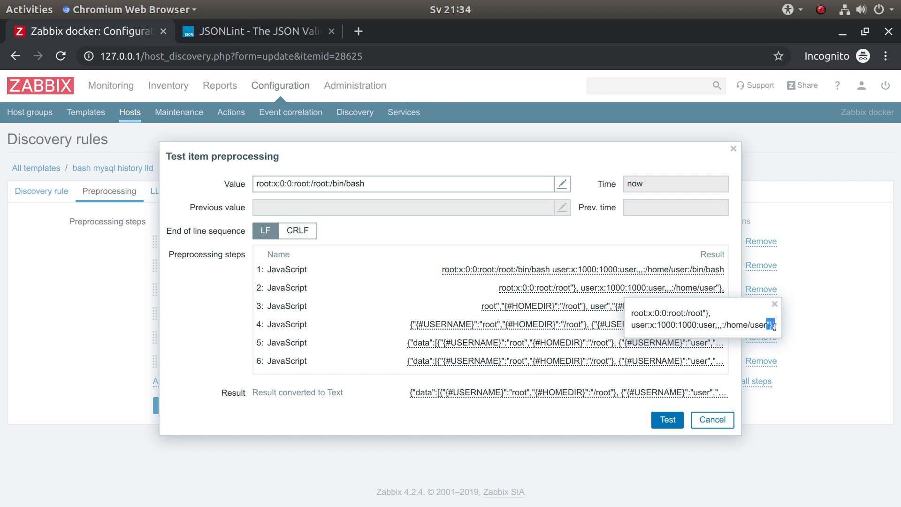
mouse_move(753, 314)
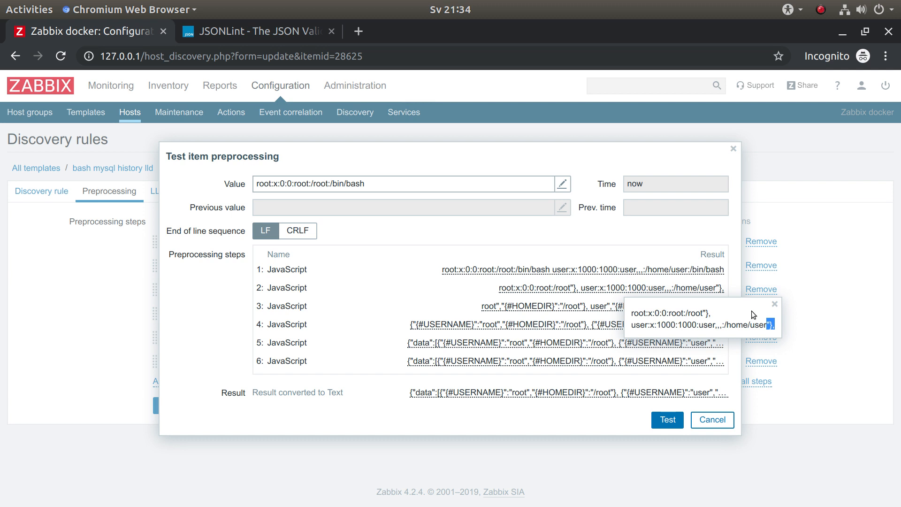
mouse_move(758, 312)
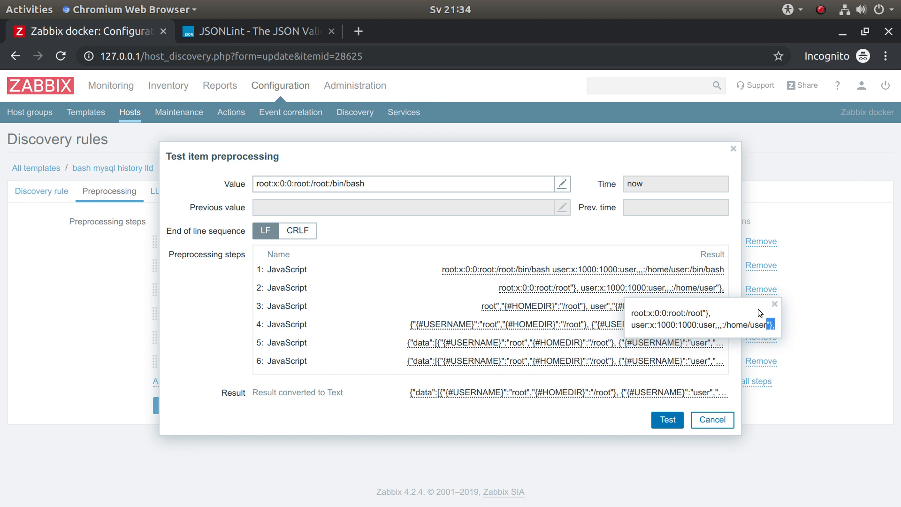
mouse_move(603, 310)
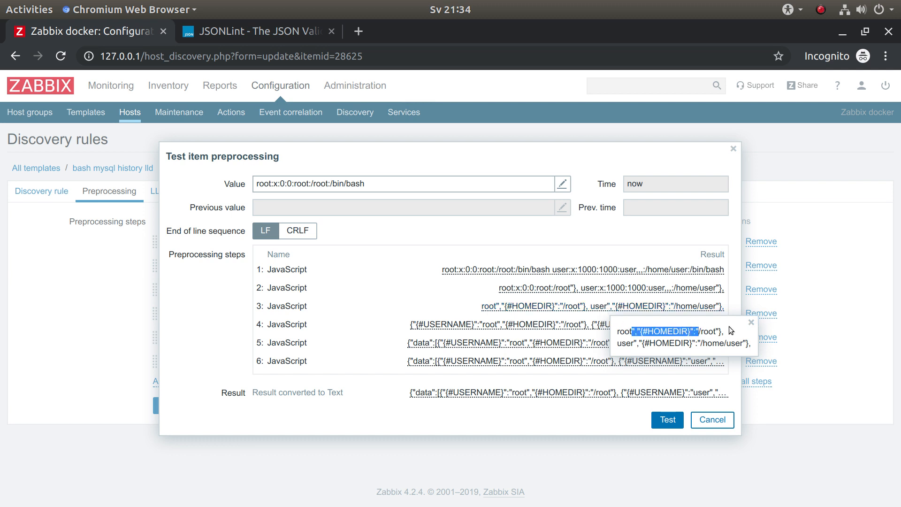
left_click(750, 322)
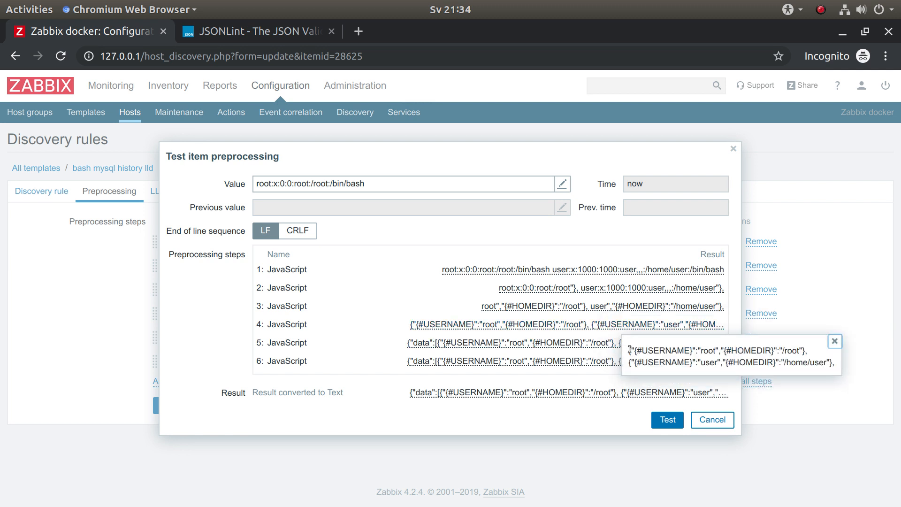
double_click(661, 351)
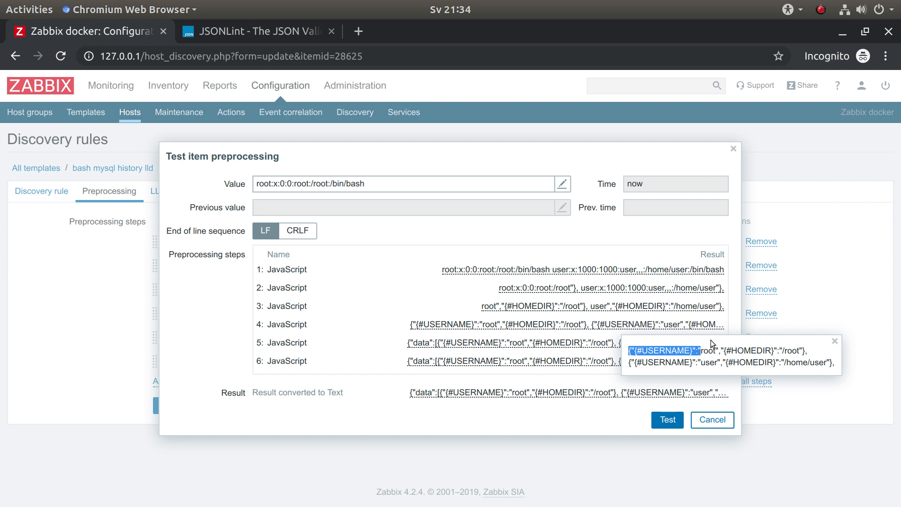
mouse_move(740, 344)
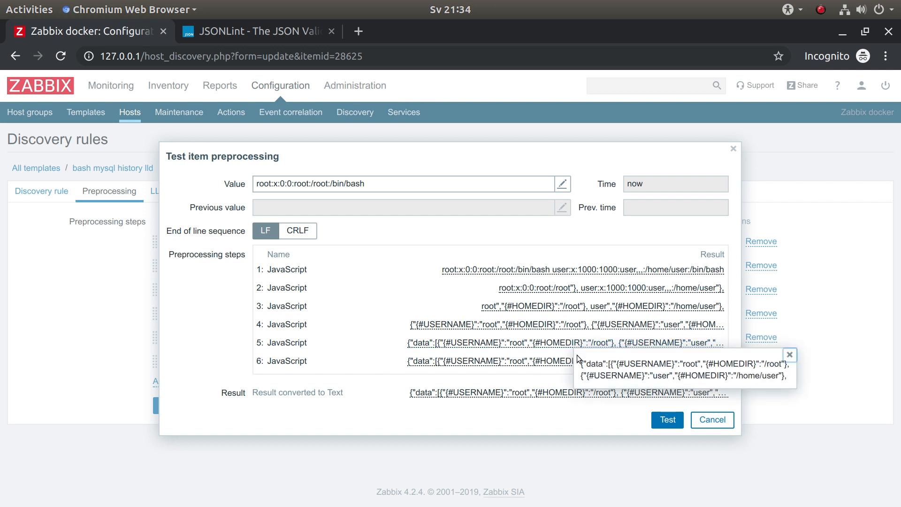
double_click(596, 364)
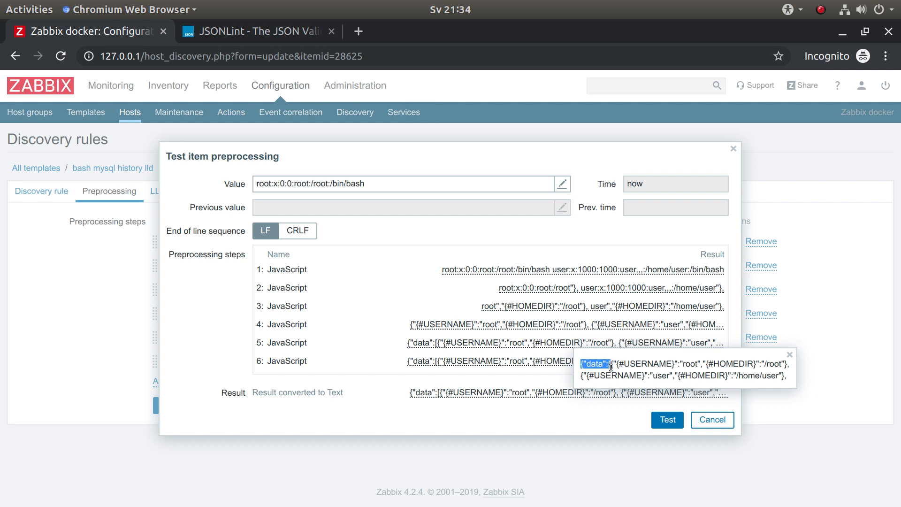
mouse_move(625, 355)
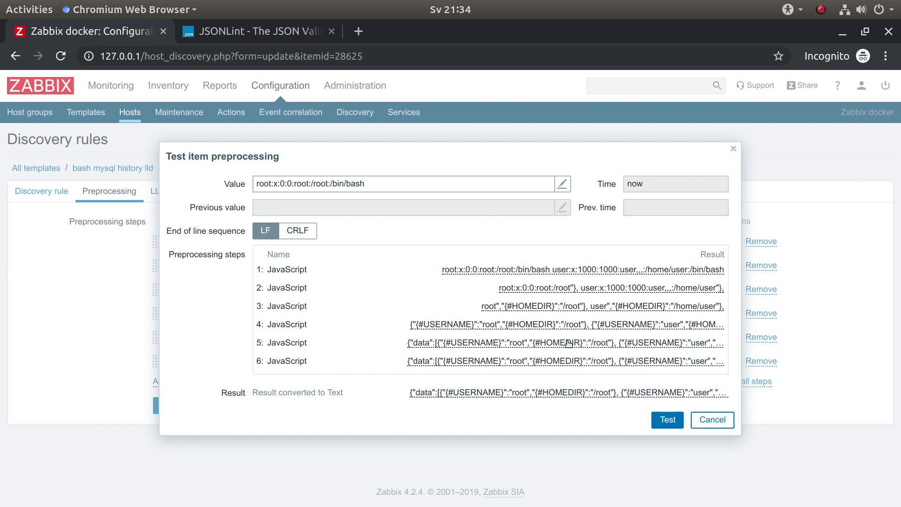
View the final JSON result with root /root and user /home/user and copy it
left_click(565, 361)
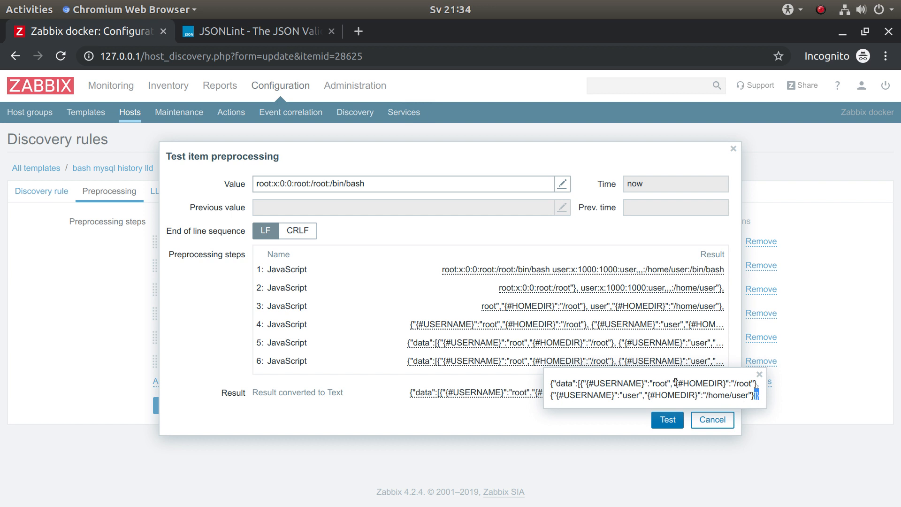
right_click(678, 391)
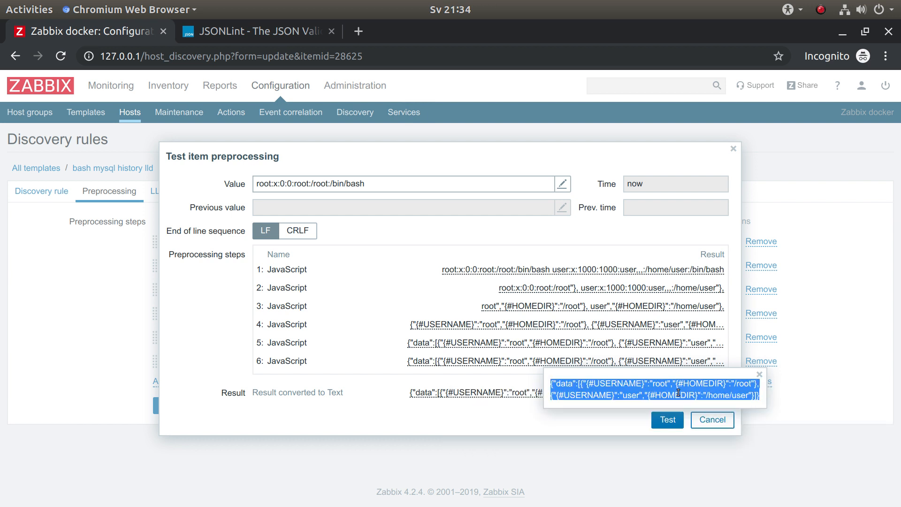
mouse_move(281, 48)
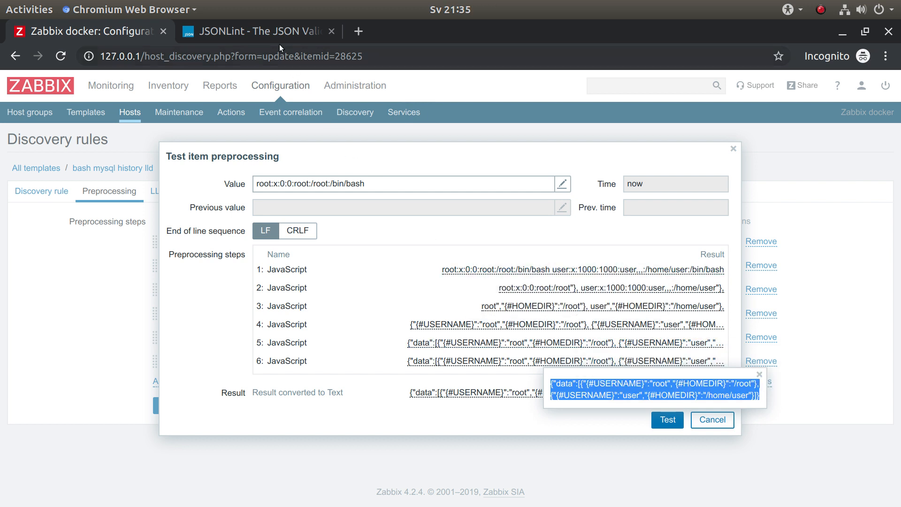
Paste the discovery JSON into JSONLint and validate it into formatted output
left_click(258, 31)
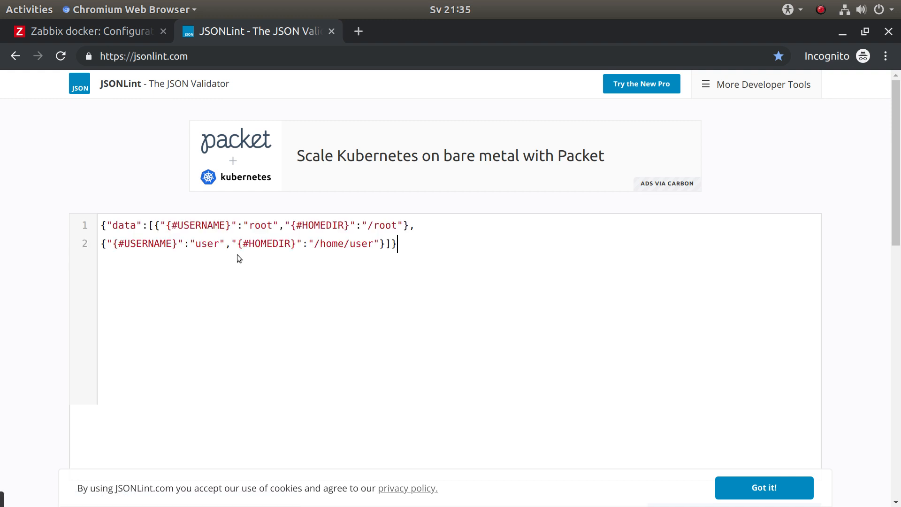
mouse_move(475, 277)
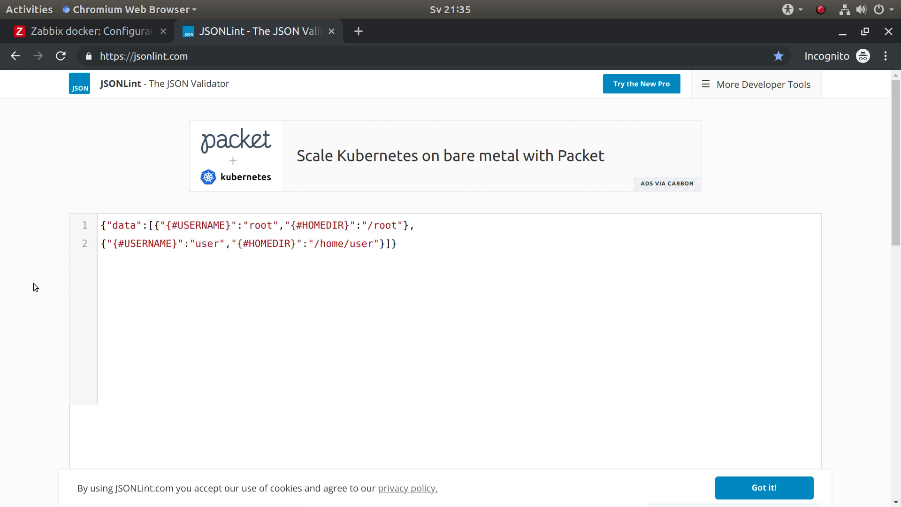
scroll("down", 3)
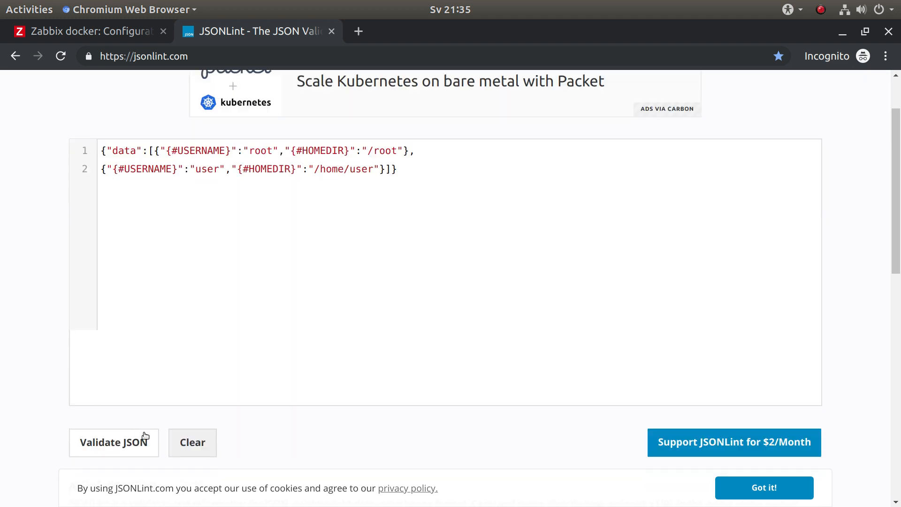
left_click(113, 442)
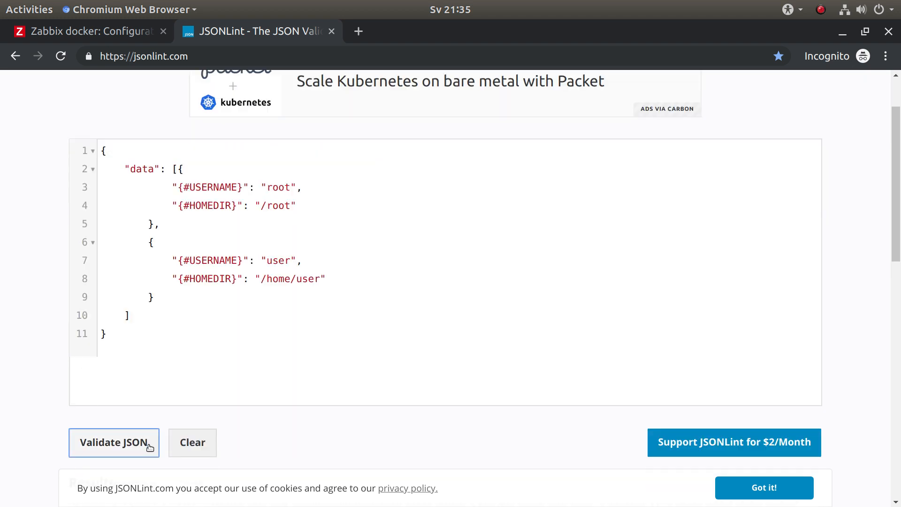
mouse_move(481, 215)
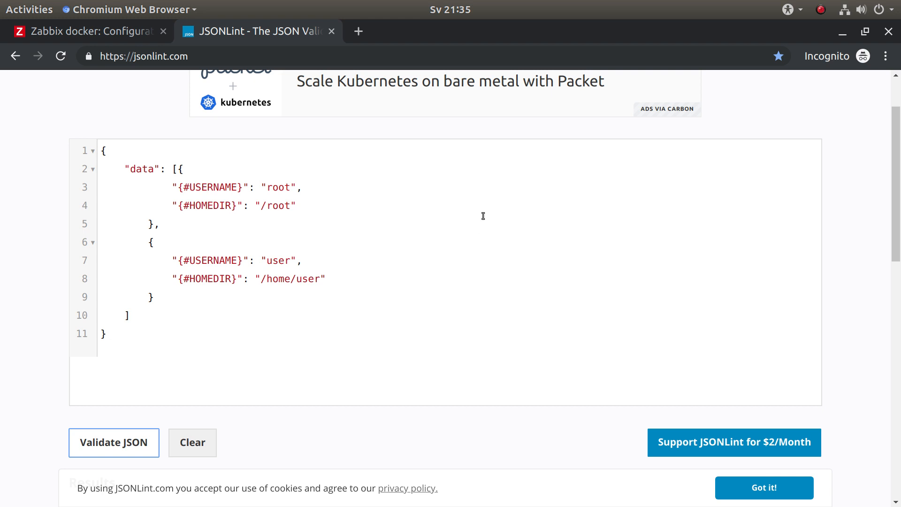
mouse_move(266, 186)
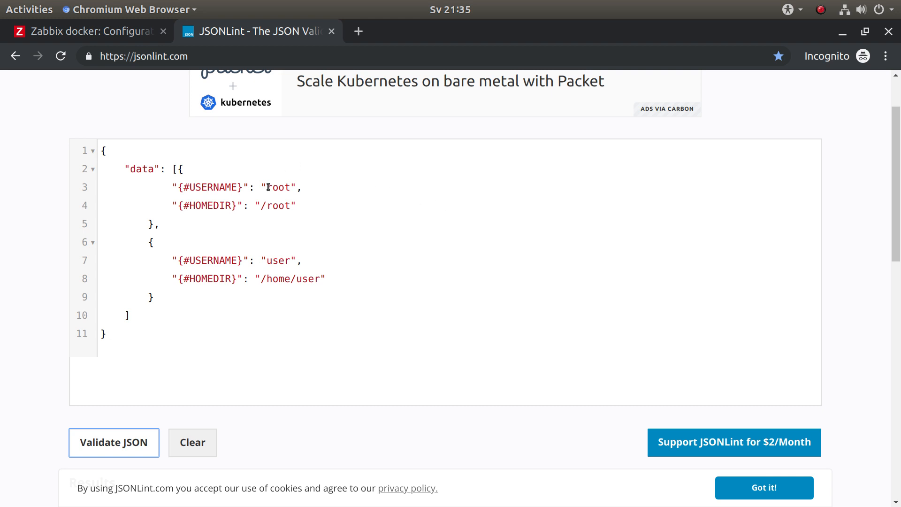
Highlight the root and user usernames, the /home/user path and the {#HOMEDIR} macro
double_click(279, 186)
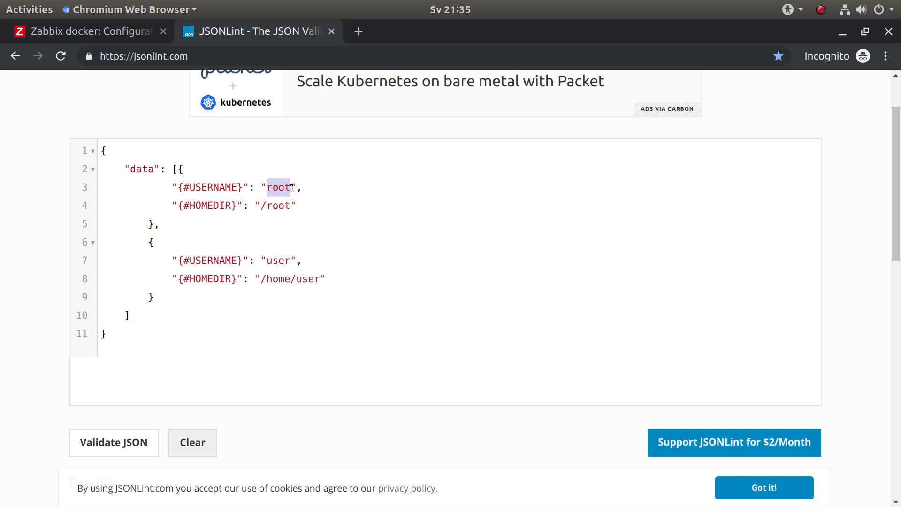
double_click(278, 260)
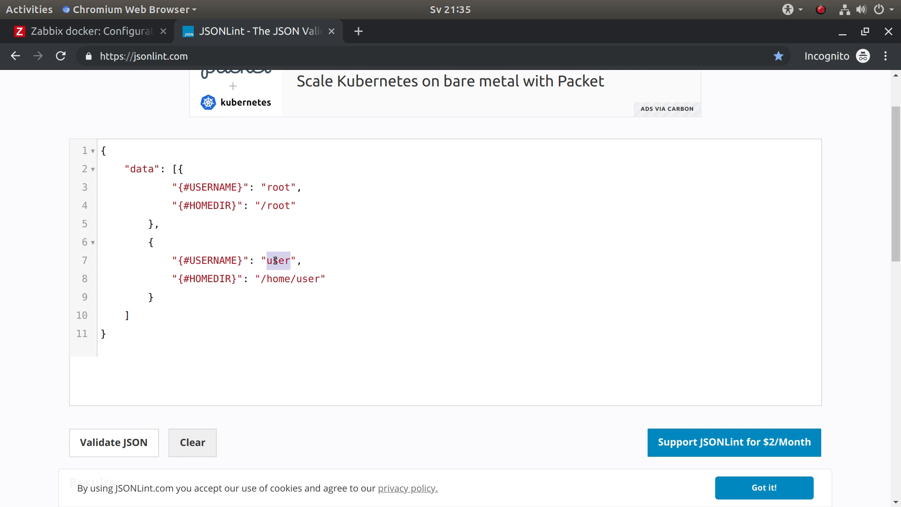
double_click(275, 205)
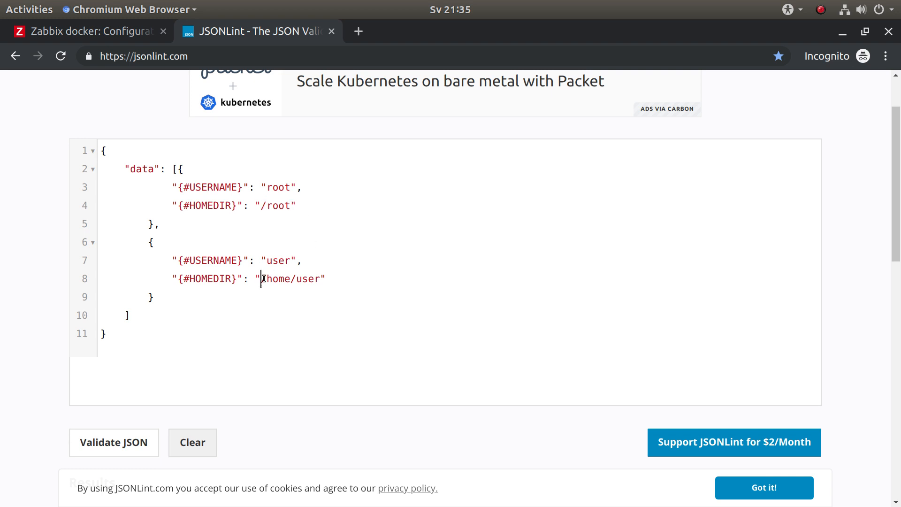
double_click(292, 278)
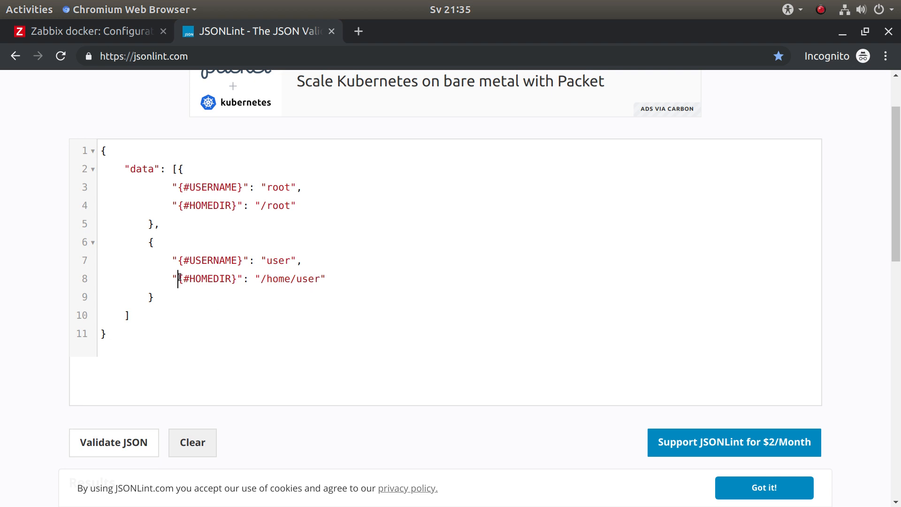
double_click(207, 279)
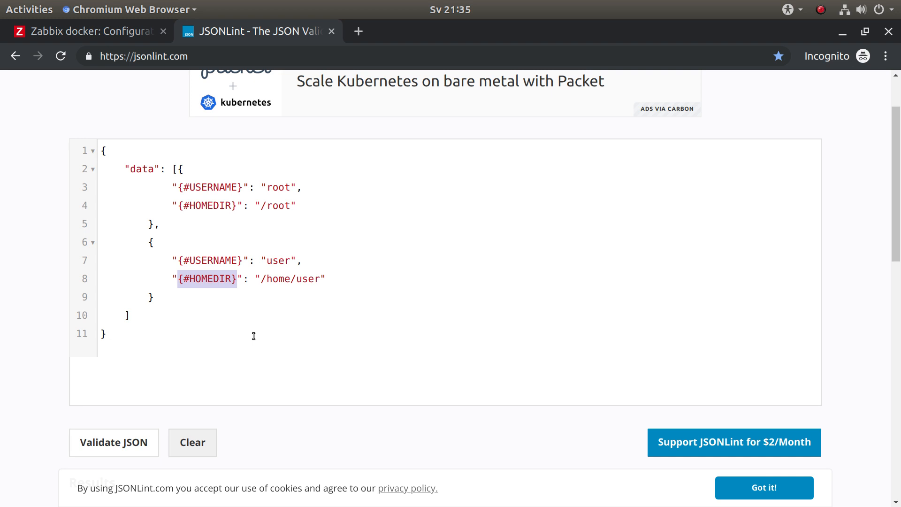
Back in Zabbix, close the test and list the rule's three item prototypes keyed on bash_history files
left_click(86, 31)
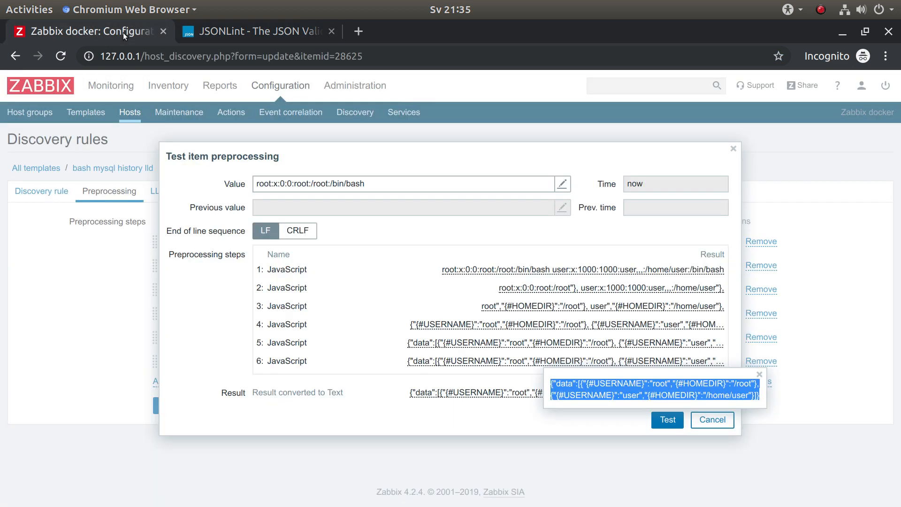
left_click(711, 420)
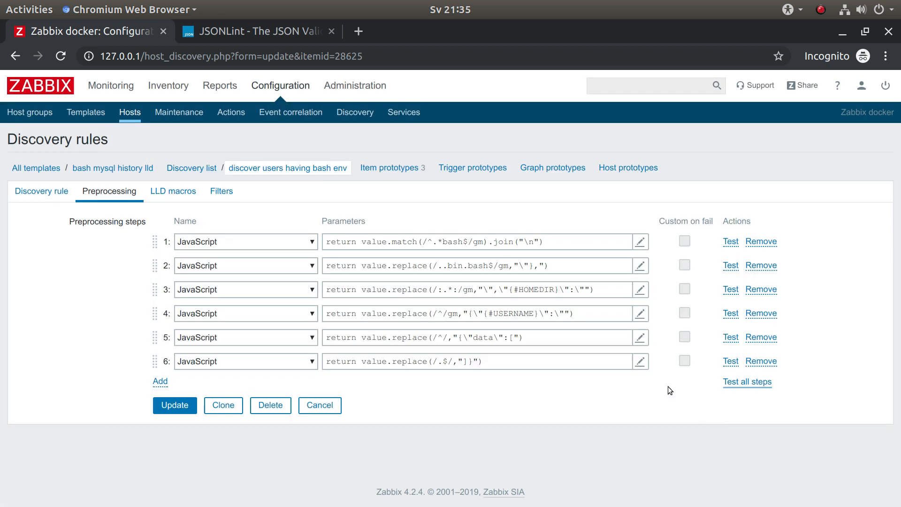
left_click(389, 168)
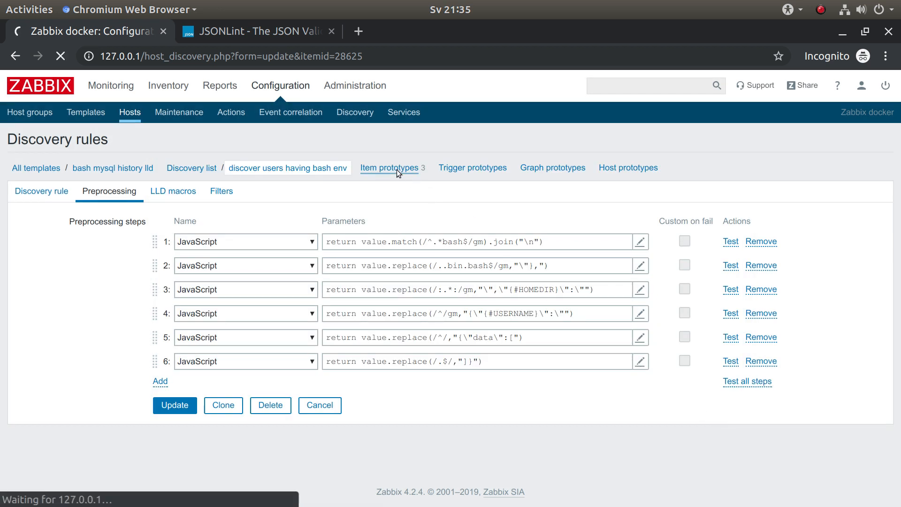
left_click(389, 167)
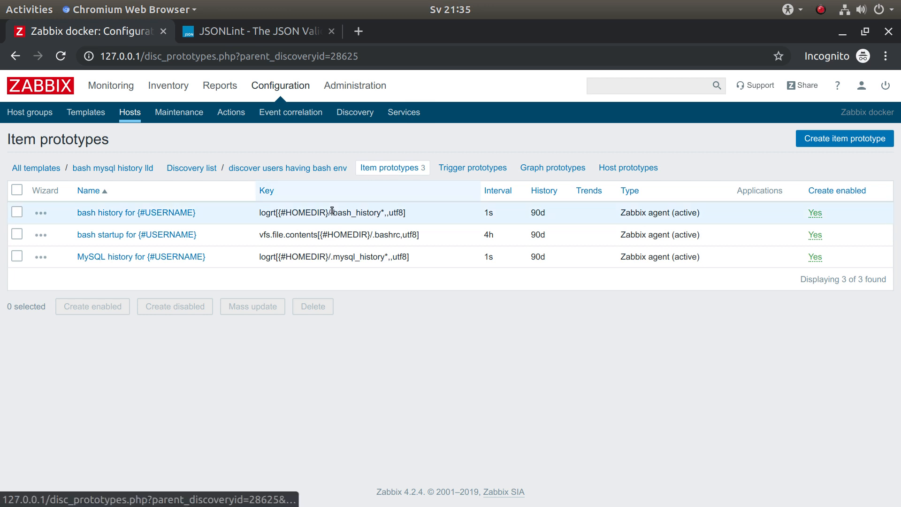
double_click(347, 212)
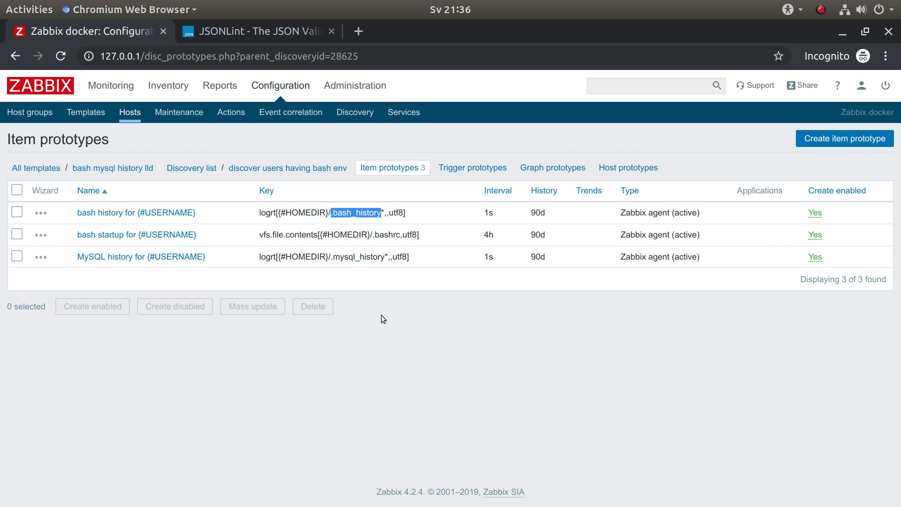
mouse_move(350, 286)
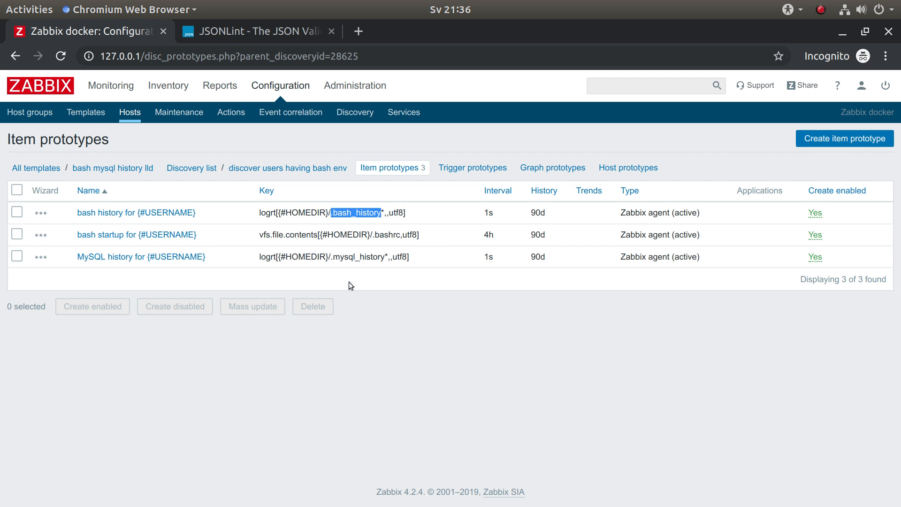
mouse_move(335, 268)
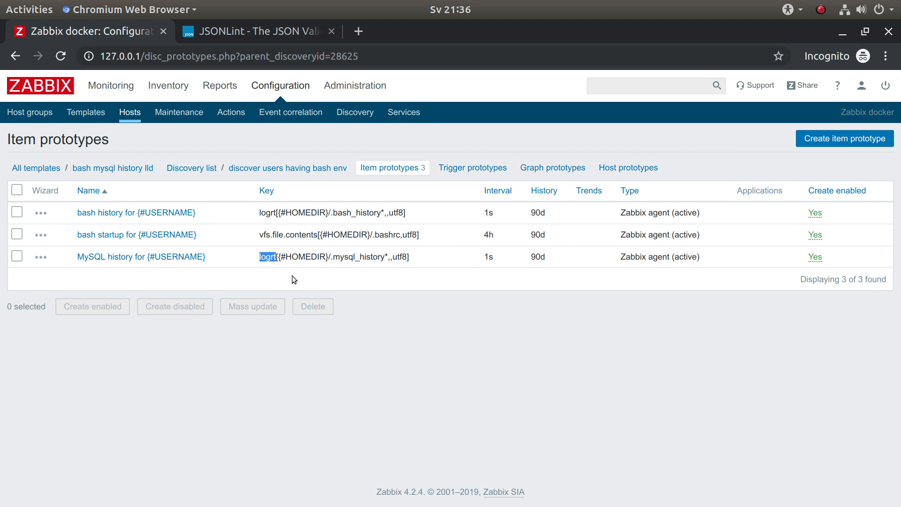
mouse_move(331, 287)
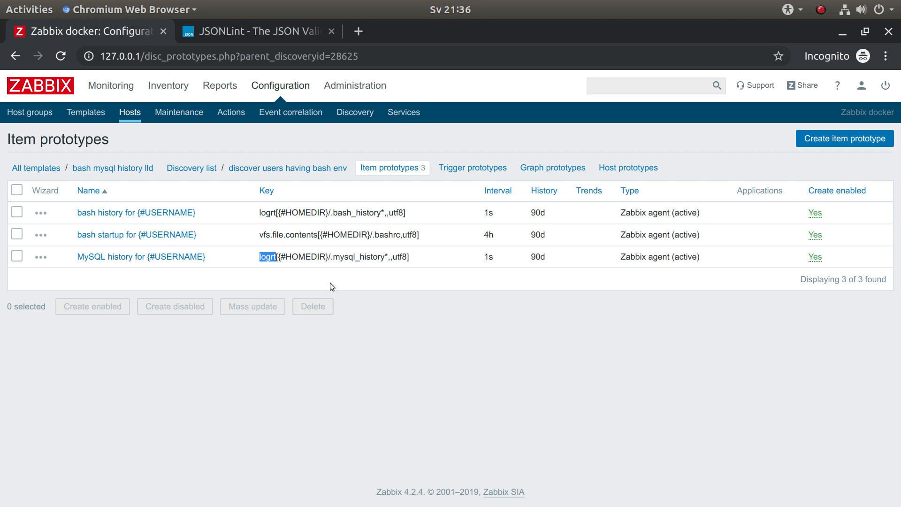
mouse_move(343, 285)
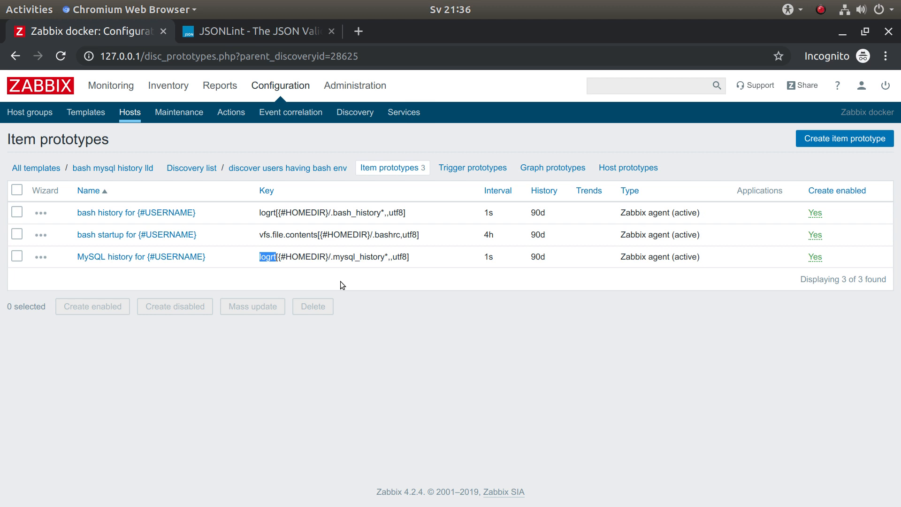
mouse_move(351, 285)
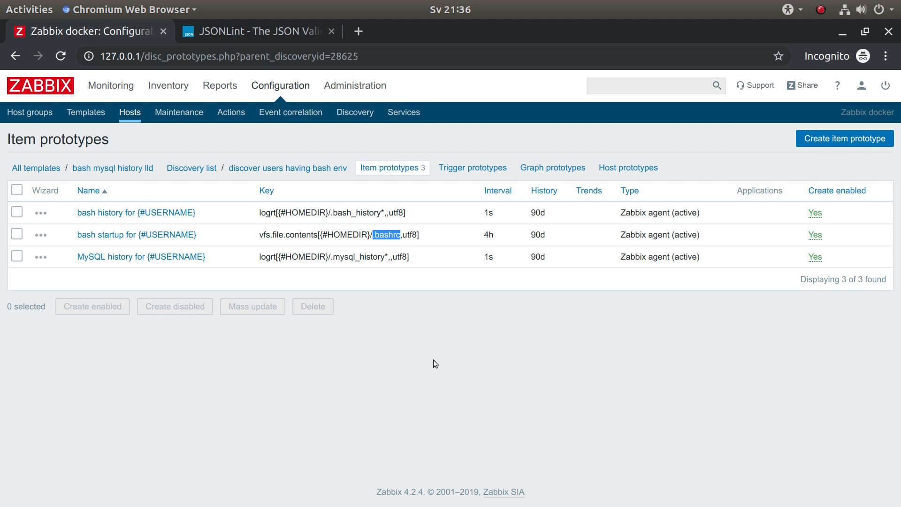
View the 'bash startup for {#USERNAME}' prototype's single Discard unchanged preprocessing step
left_click(134, 235)
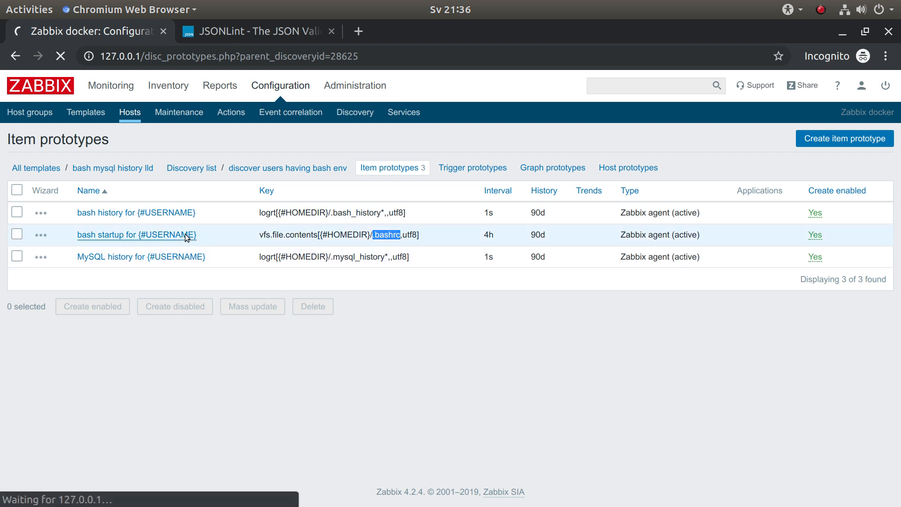
left_click(136, 235)
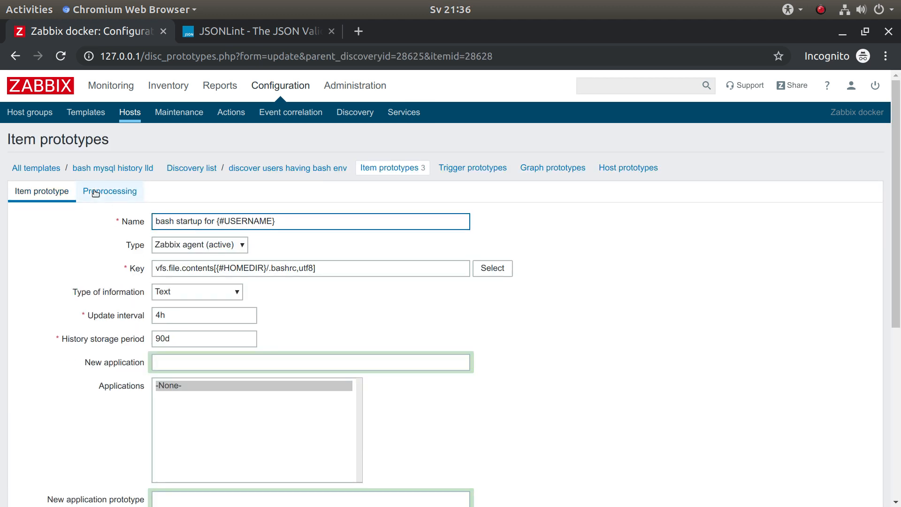
left_click(109, 191)
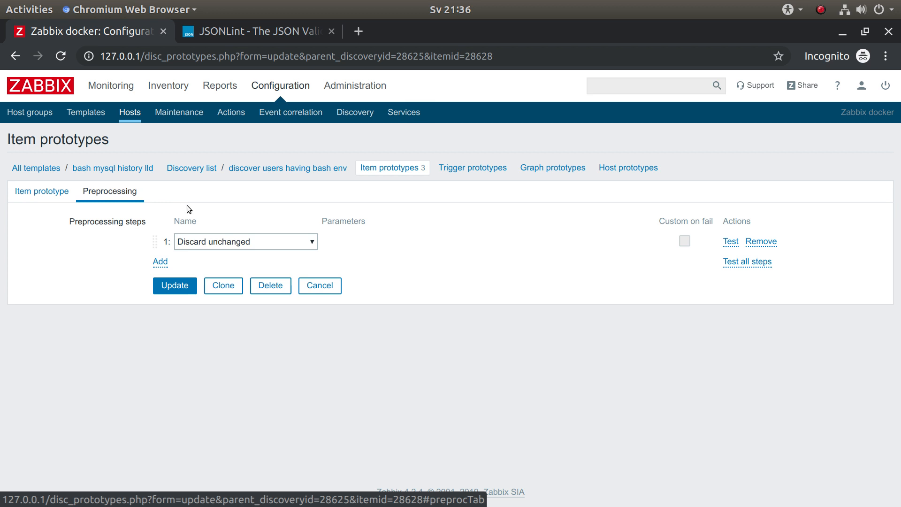
mouse_move(220, 255)
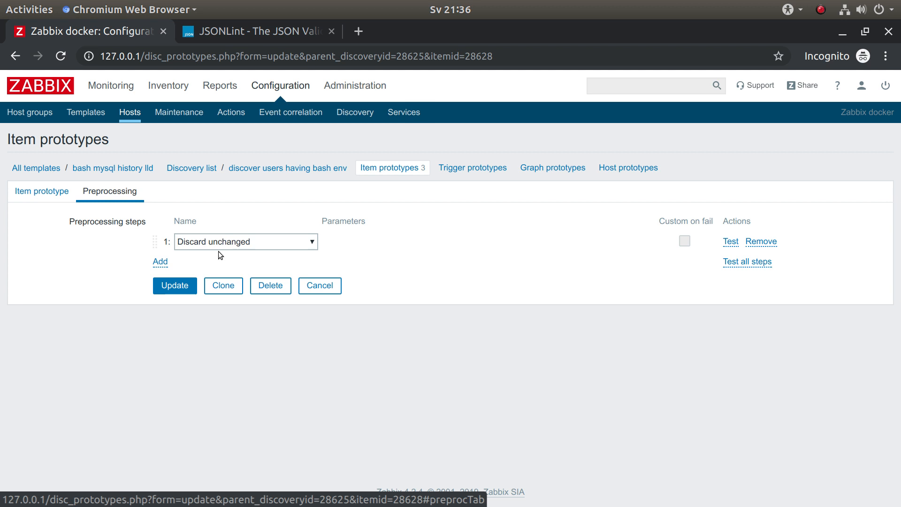
mouse_move(110, 85)
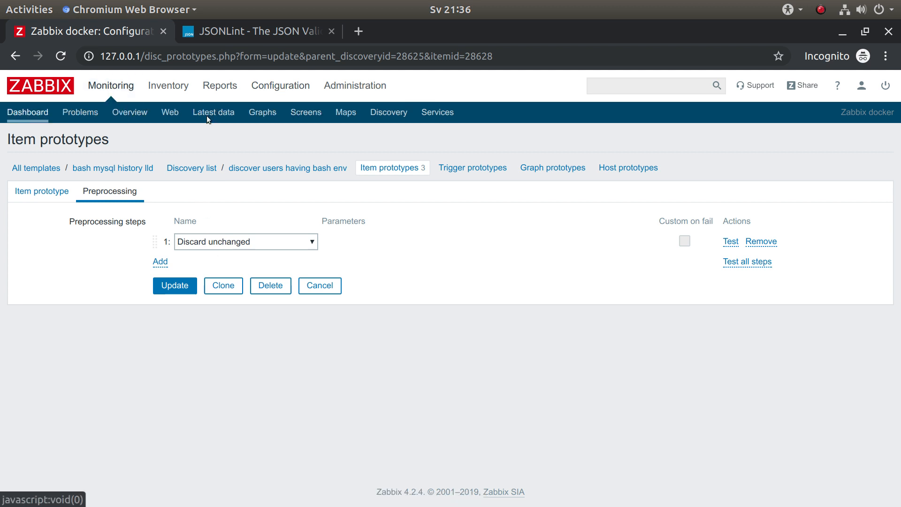
mouse_move(212, 112)
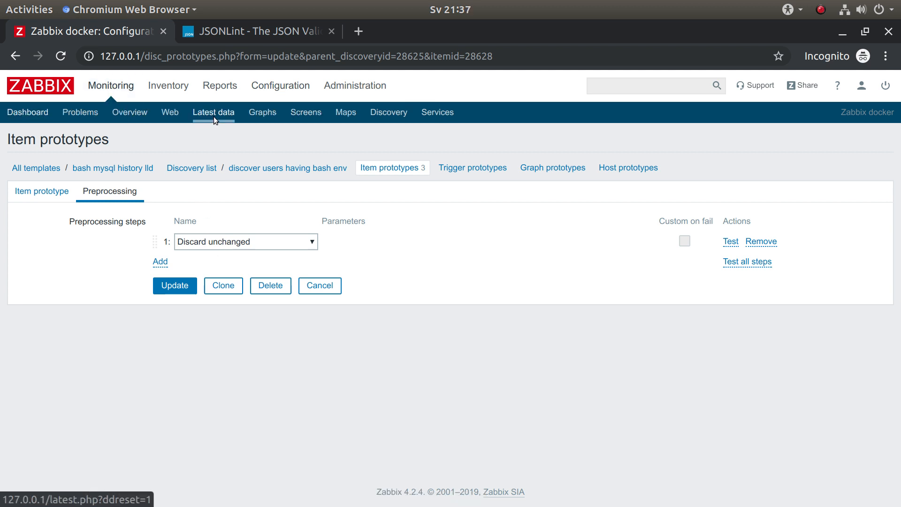
In Monitoring > Latest data, show 500 latest values of bash history for root on Ubuntu18
left_click(213, 112)
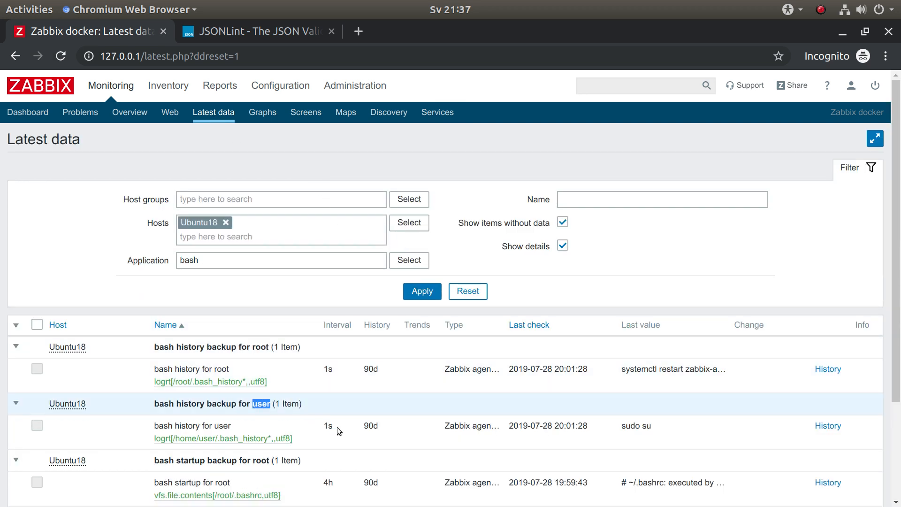
mouse_move(797, 381)
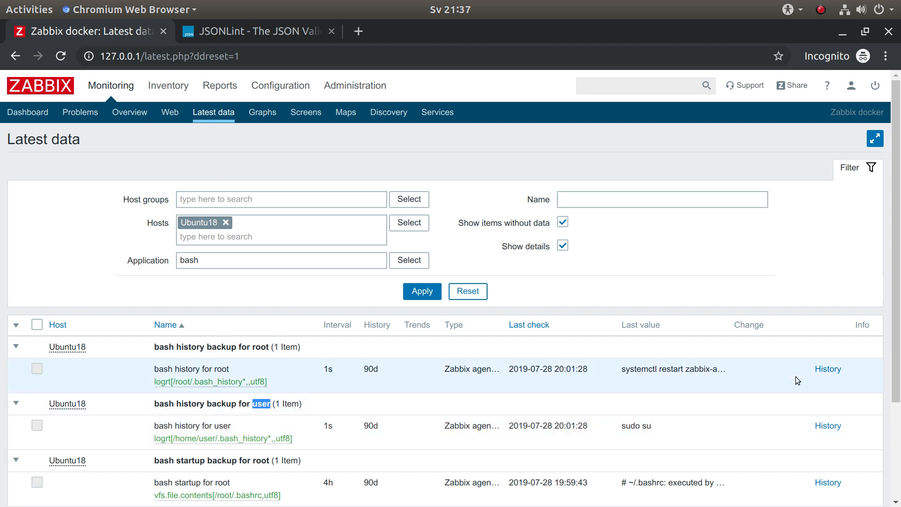
left_click(827, 369)
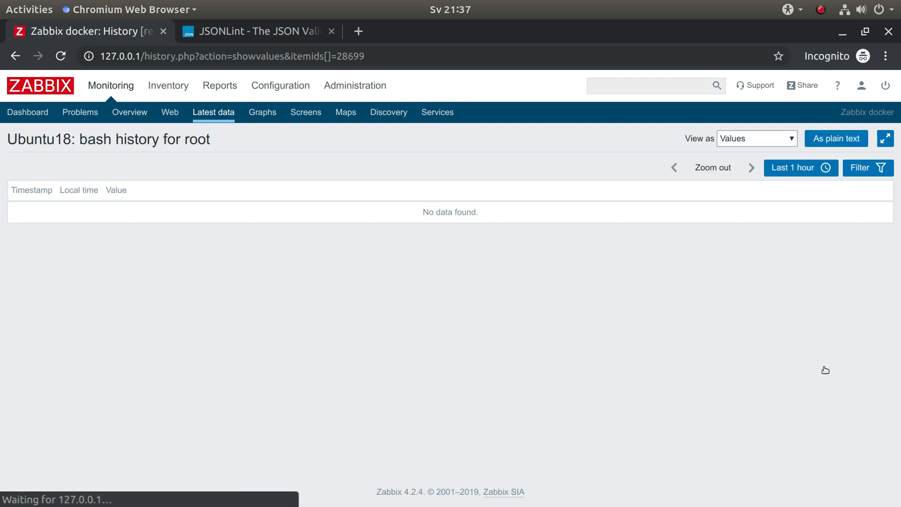
left_click(756, 138)
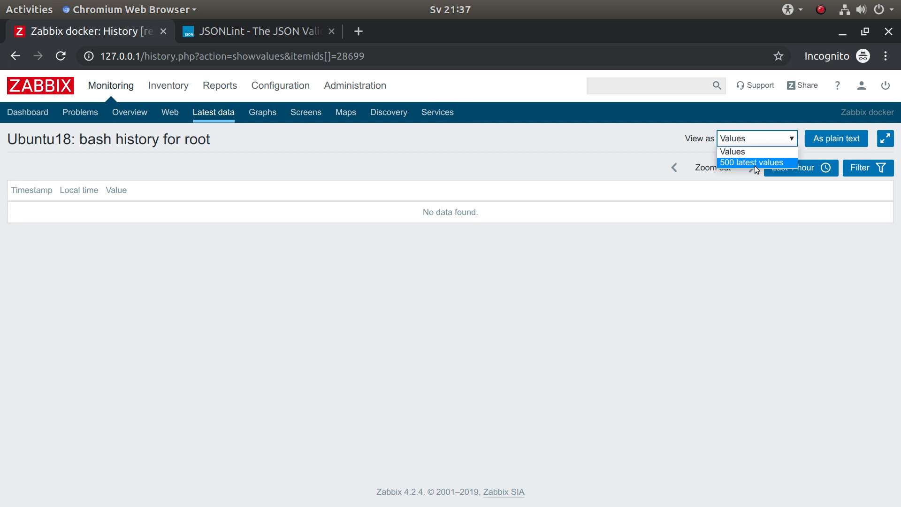
left_click(753, 162)
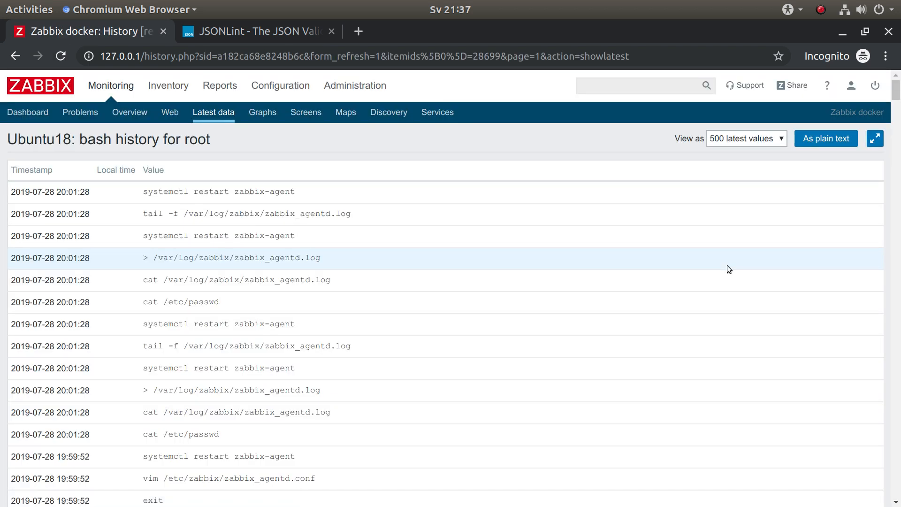
mouse_move(624, 142)
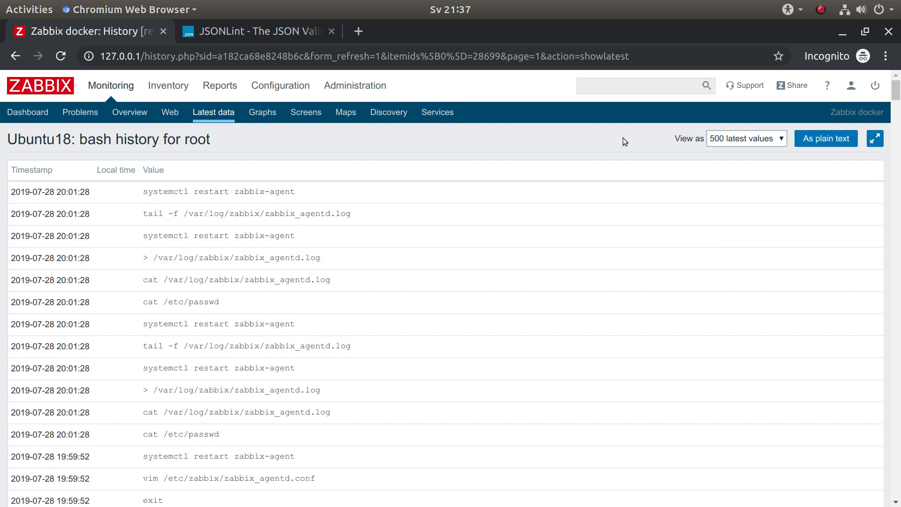